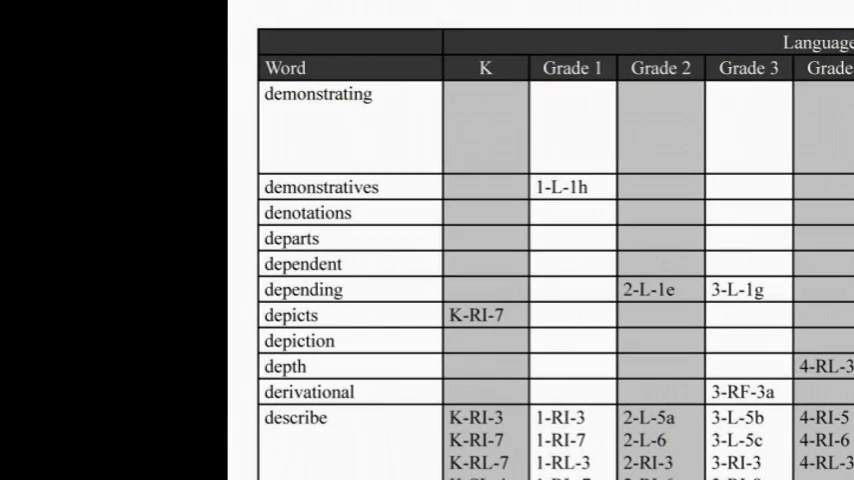
{"action": "scroll", "scroll_direction": "right", "scroll_amount": 3}
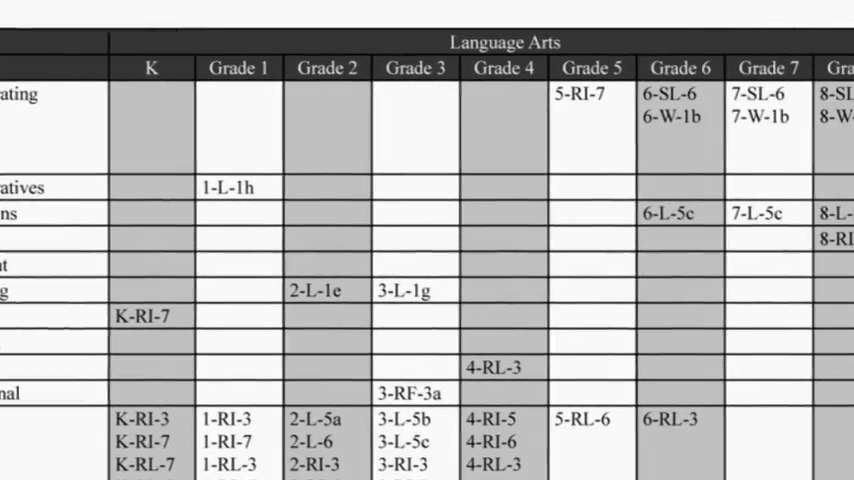